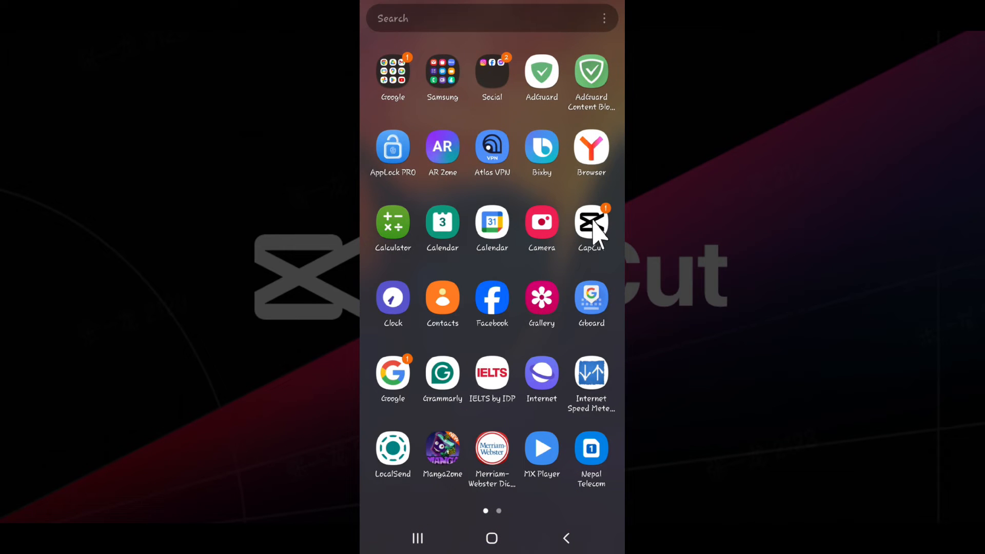
Step: Launch CapCut and choose the sunset field photo with the lone tree in the picker
{"action": "left_click", "coordinate": [589, 228]}
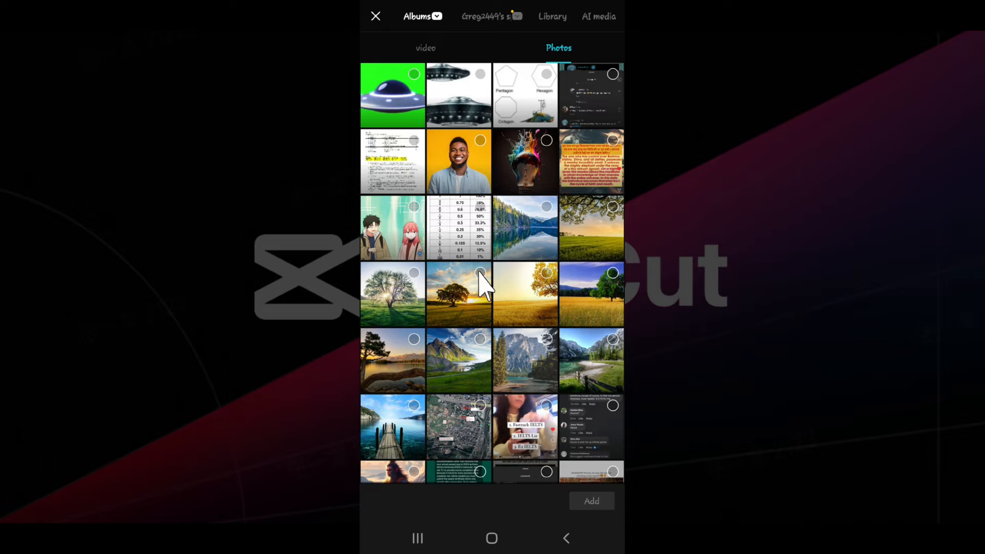
{"action": "left_click", "coordinate": [457, 294]}
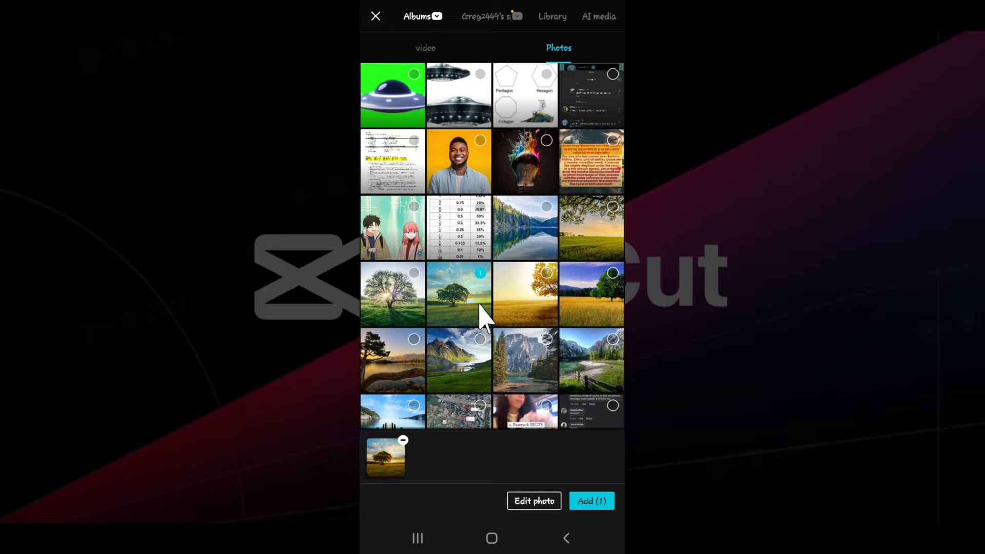
{"action": "mouse_move", "coordinate": [597, 449]}
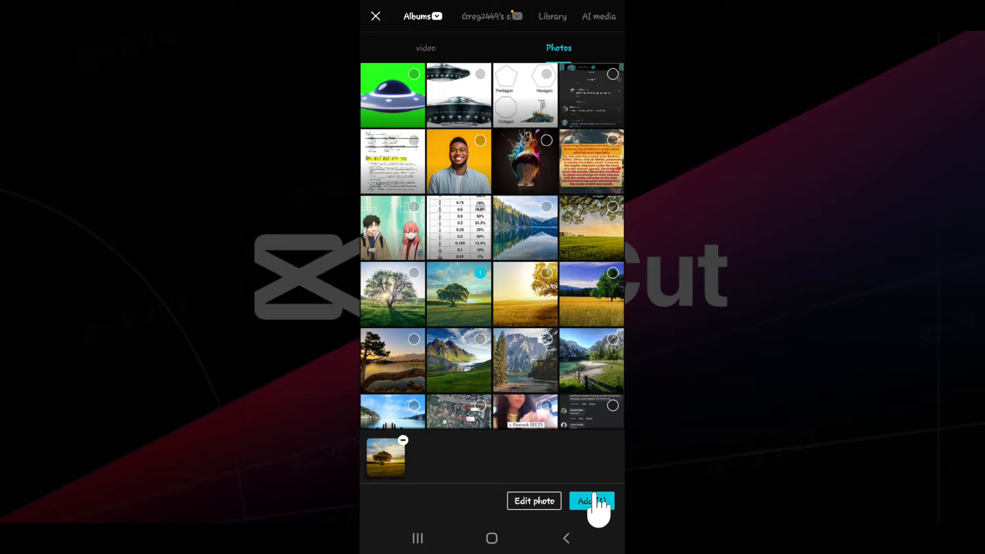
Step: Add the photo as the base clip, then add the green-screen man video as an overlay
{"action": "left_click", "coordinate": [591, 500]}
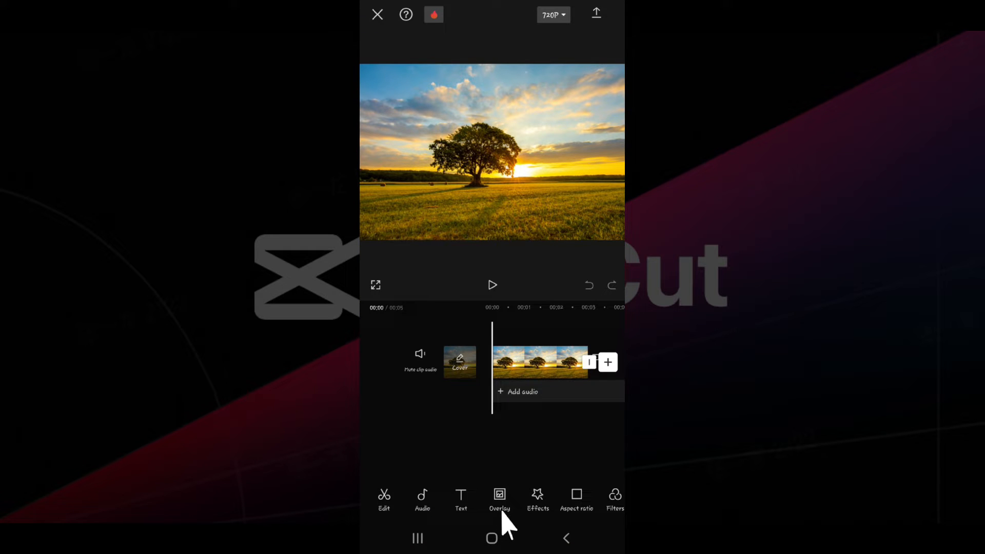
{"action": "left_click", "coordinate": [499, 498]}
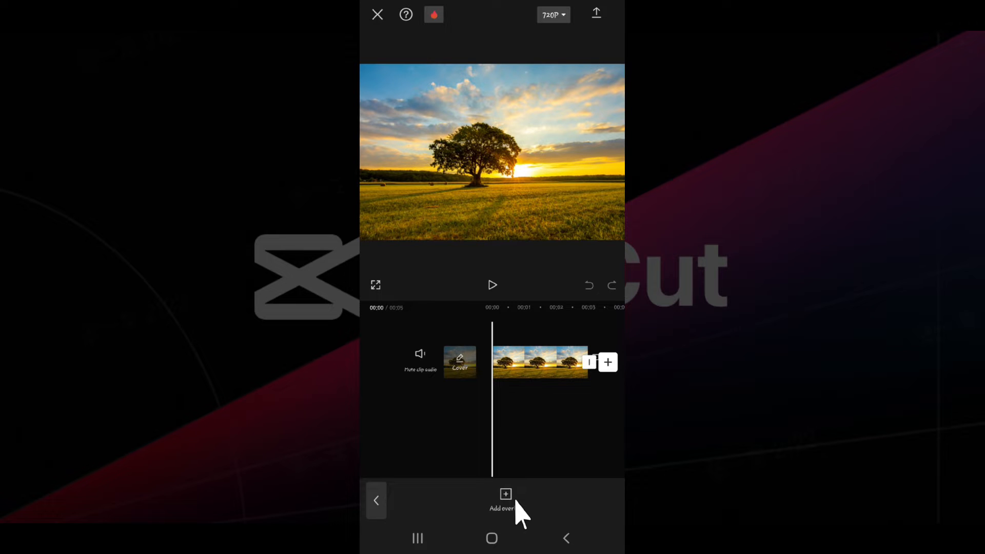
{"action": "left_click", "coordinate": [505, 500]}
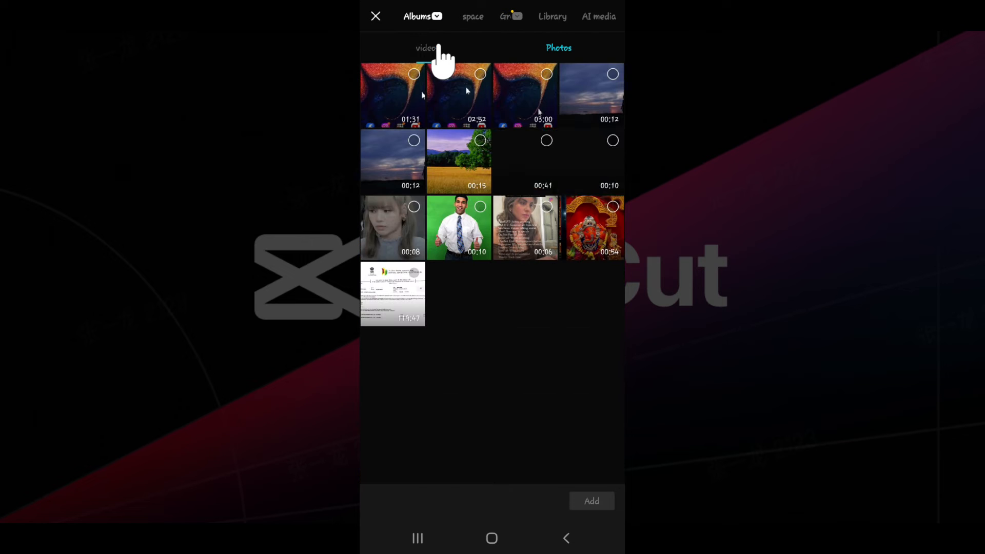
{"action": "left_click", "coordinate": [426, 47]}
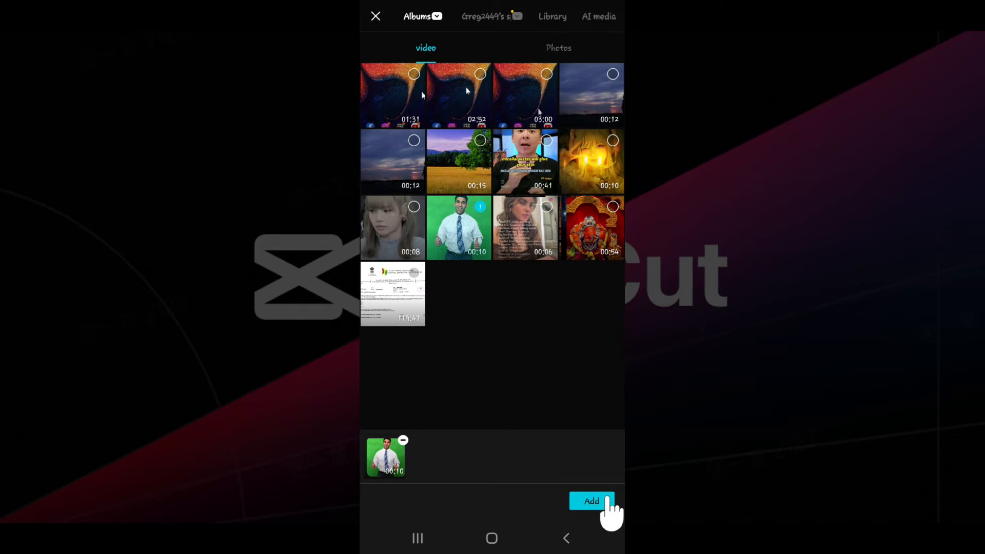
{"action": "left_click", "coordinate": [591, 500]}
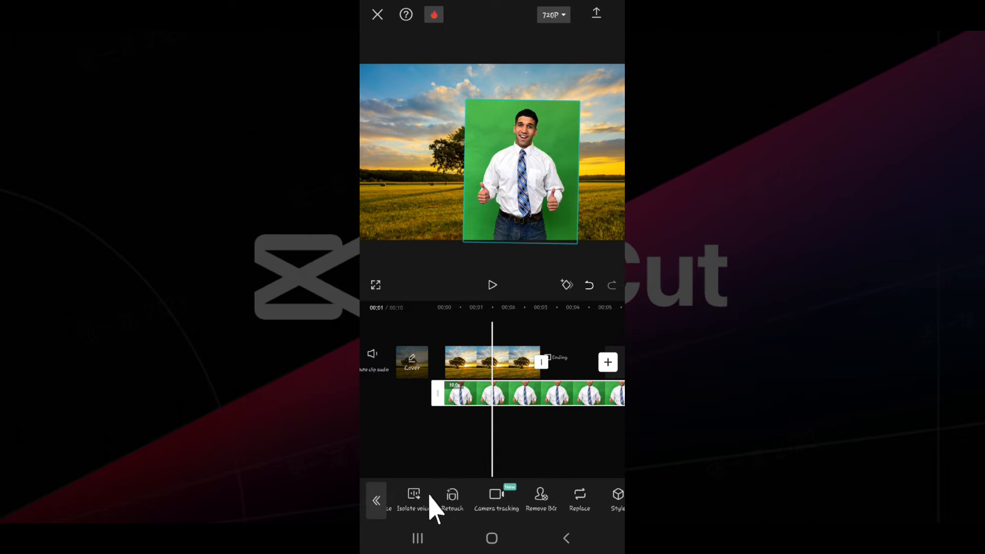
{"action": "mouse_move", "coordinate": [536, 509]}
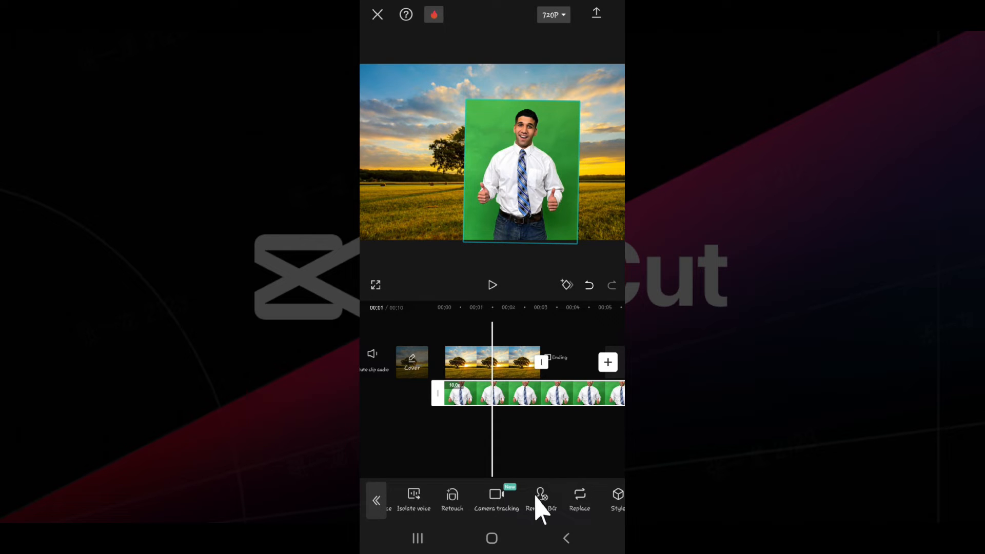
Step: Bring up Remove BG for the selected green-screen overlay clip
{"action": "left_click", "coordinate": [542, 499]}
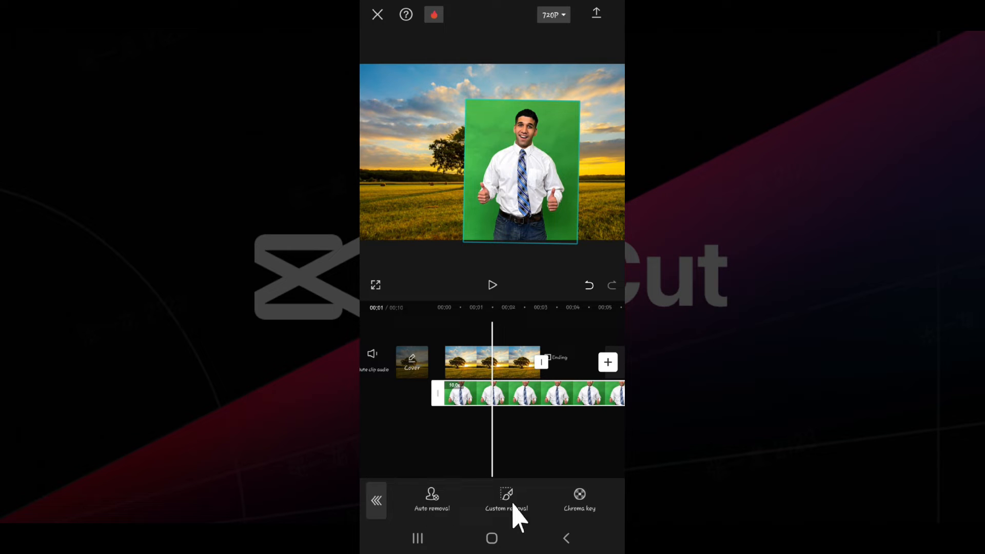
{"action": "mouse_move", "coordinate": [555, 505]}
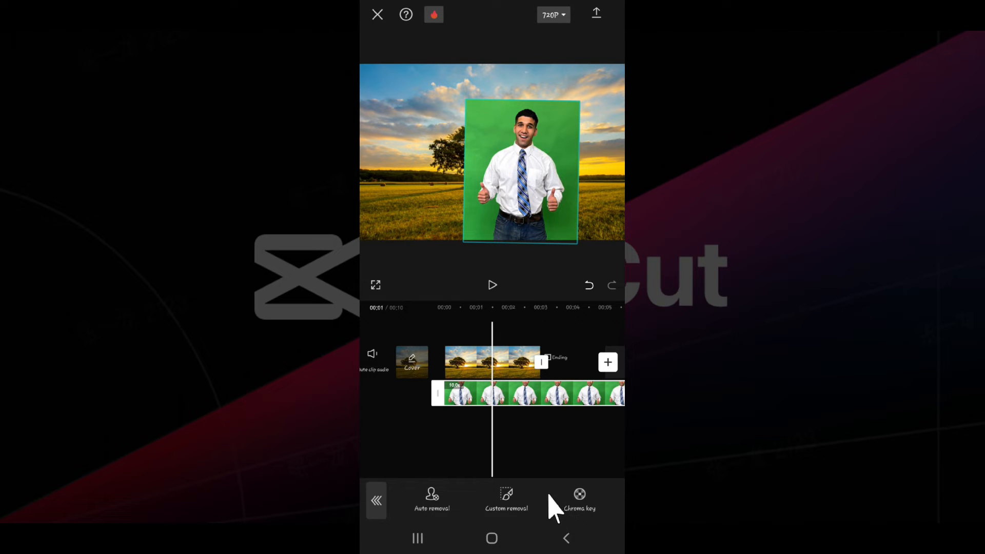
{"action": "mouse_move", "coordinate": [506, 502]}
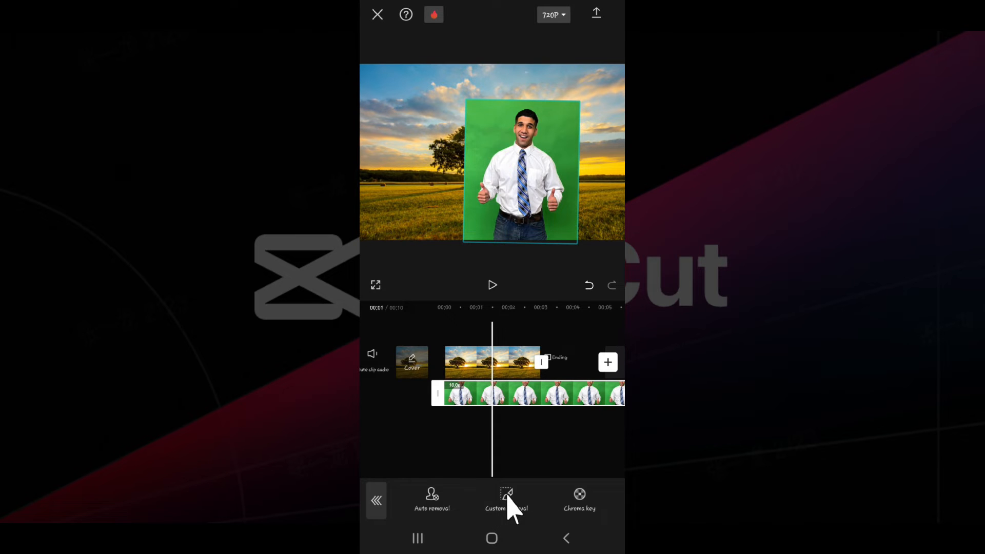
Step: Choose Custom removal and brush a mask over the man's body
{"action": "left_click", "coordinate": [505, 500]}
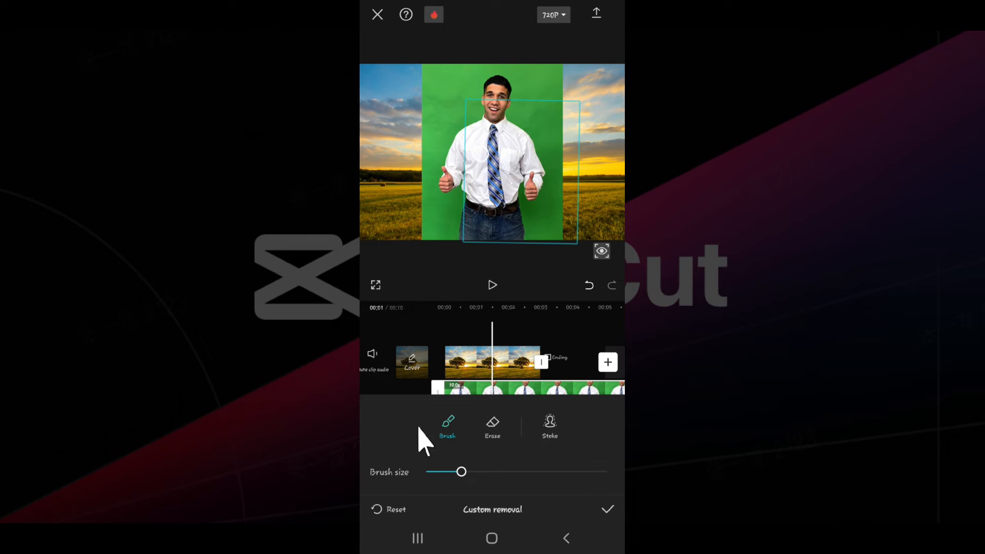
{"action": "mouse_move", "coordinate": [505, 138]}
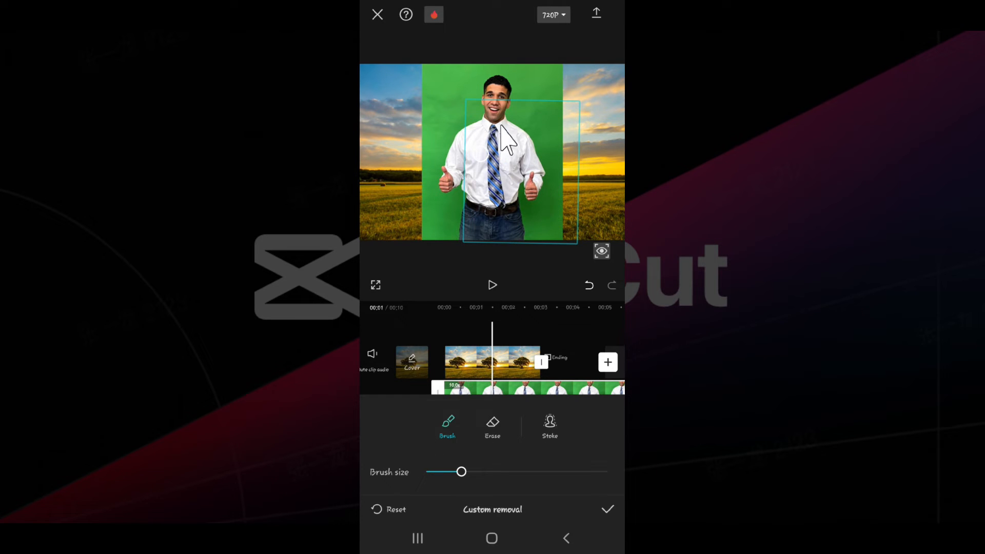
{"action": "left_click_drag", "start_coordinate": [505, 132], "coordinate": [476, 236]}
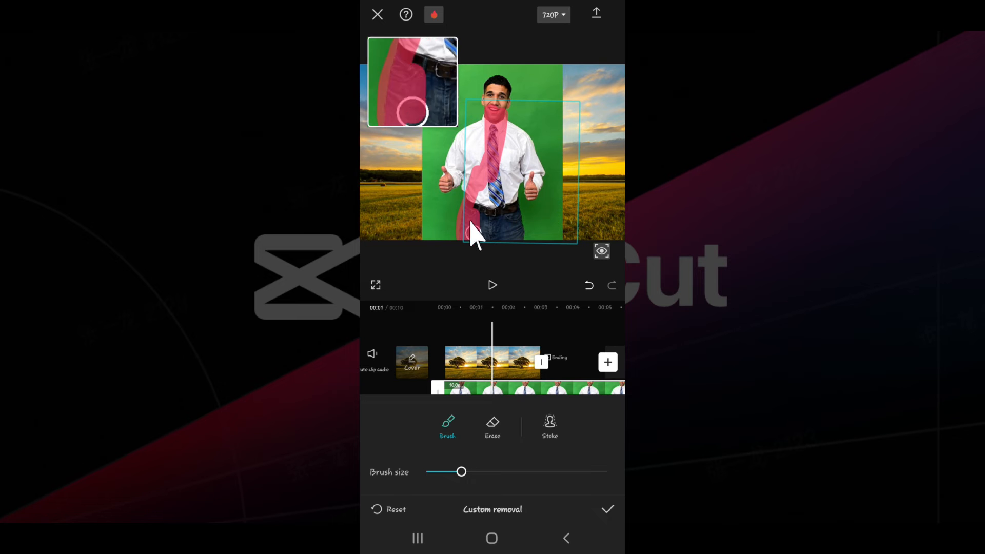
{"action": "left_click_drag", "start_coordinate": [474, 236], "coordinate": [515, 242]}
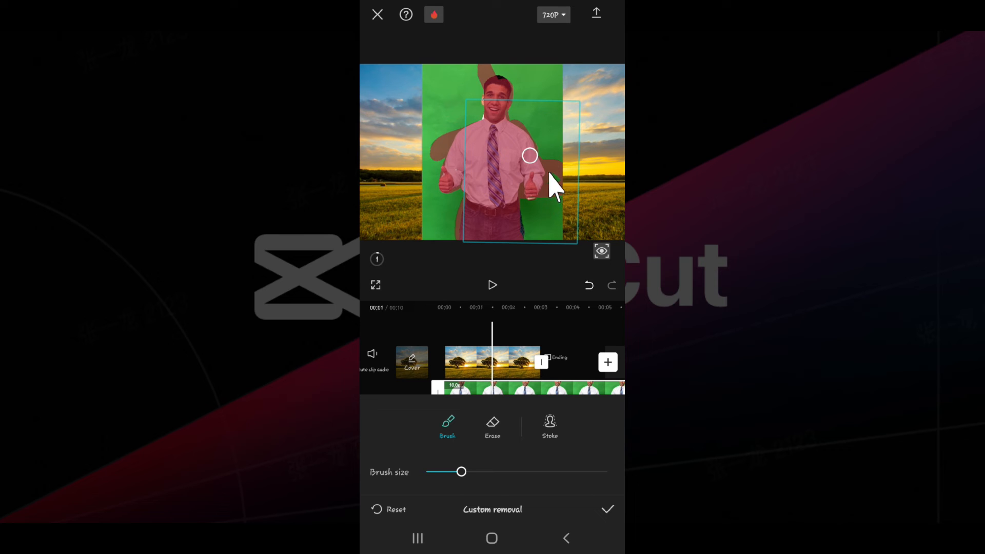
{"action": "mouse_move", "coordinate": [492, 426]}
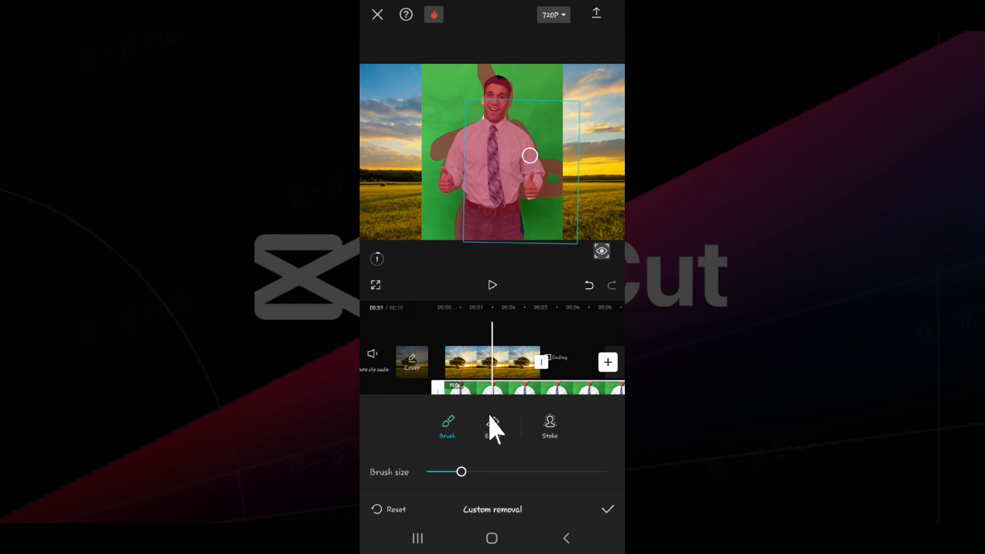
Step: Erase the stray mask patches around the man and confirm the custom removal
{"action": "left_click", "coordinate": [491, 426]}
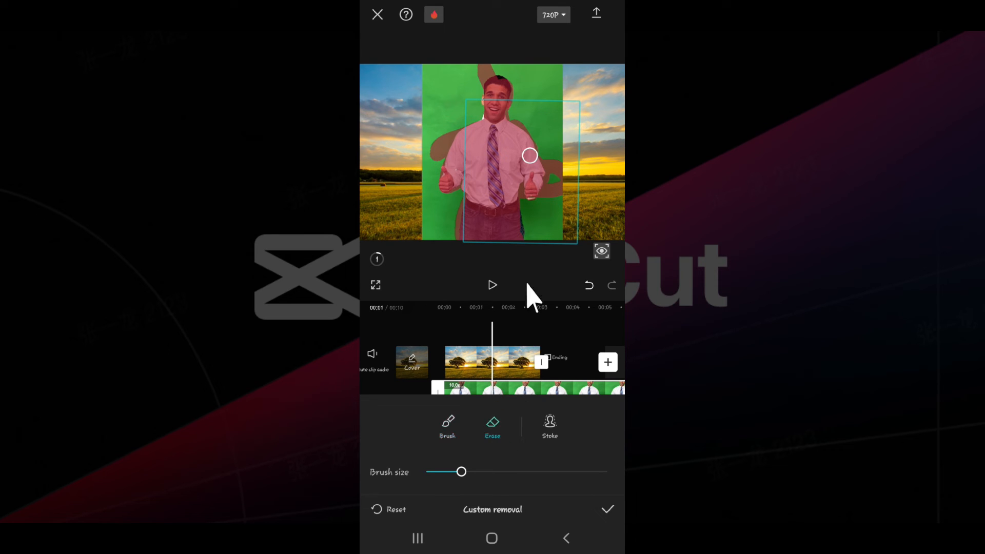
{"action": "left_click_drag", "start_coordinate": [529, 156], "coordinate": [552, 163]}
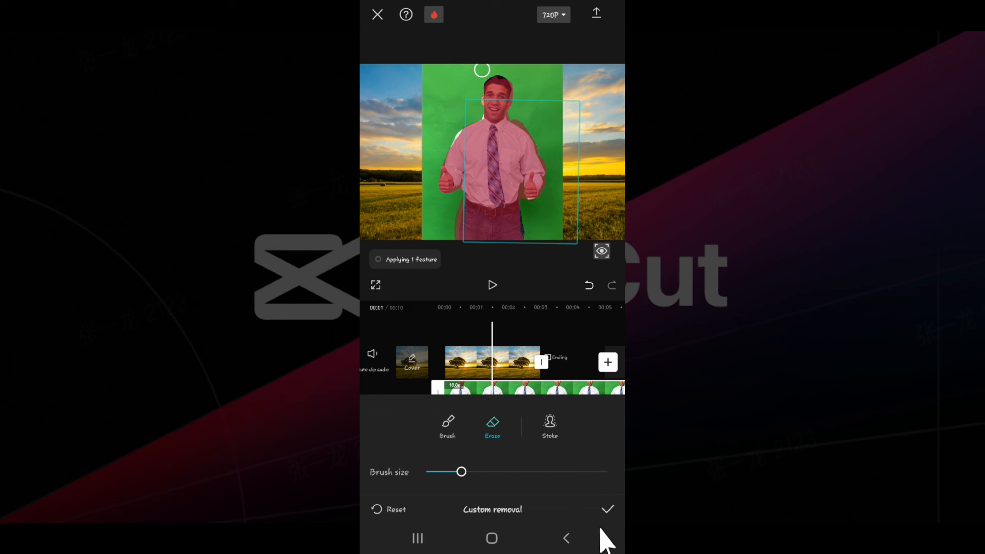
{"action": "mouse_move", "coordinate": [612, 530]}
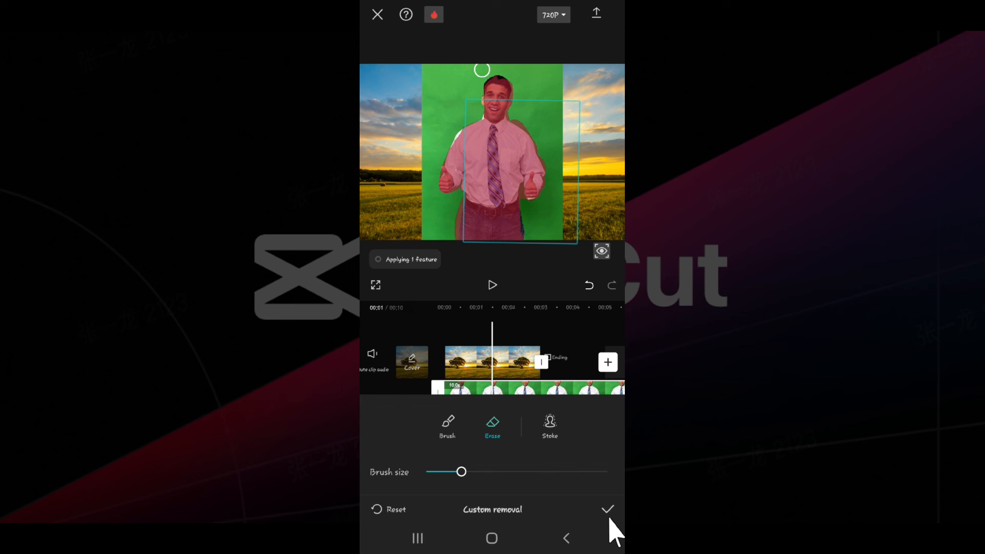
{"action": "left_click", "coordinate": [606, 509]}
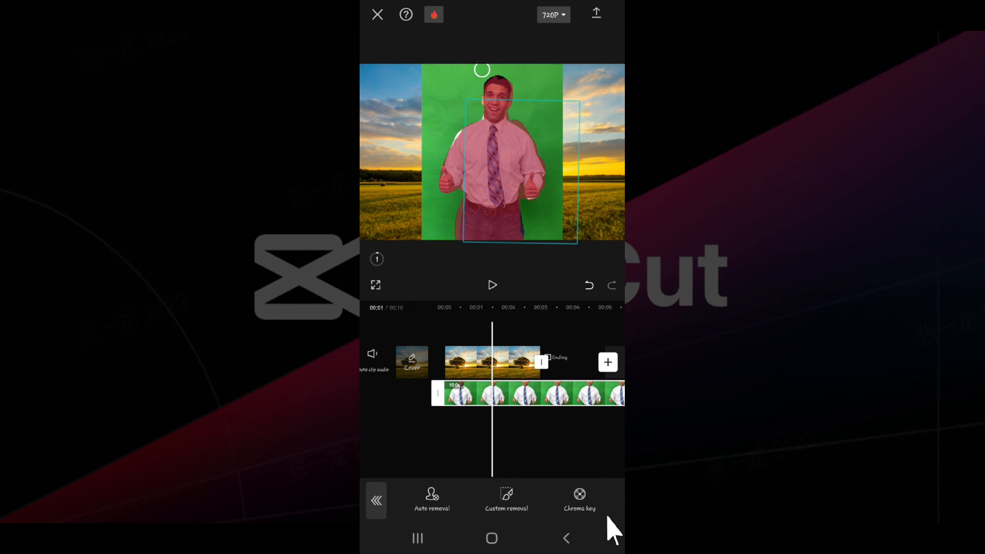